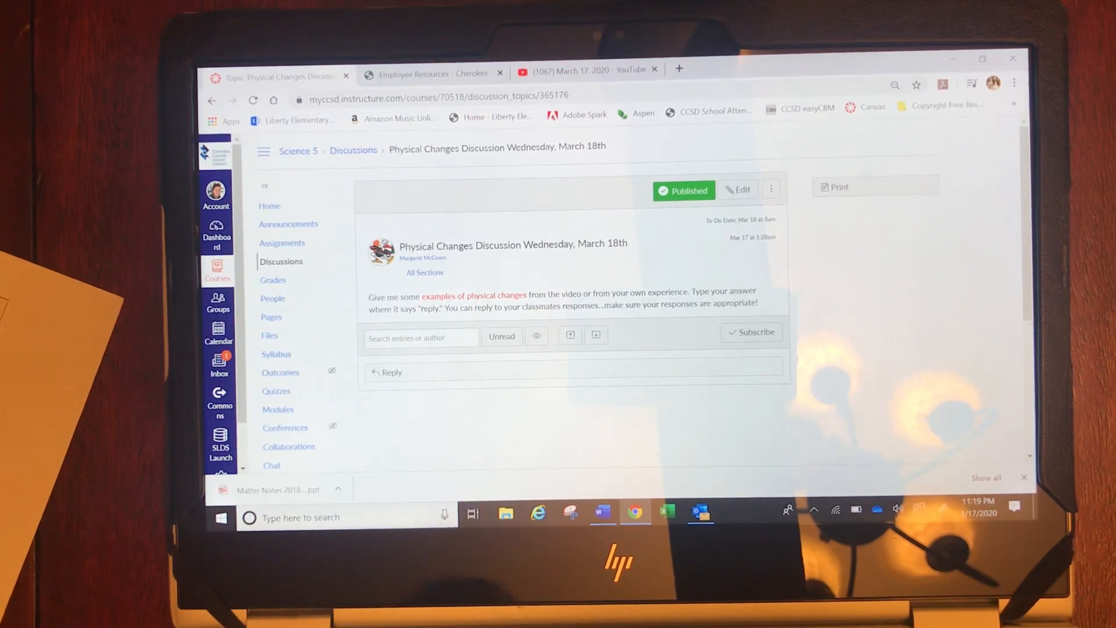
# Step: Leave the Physical Changes discussion via the Science 5 breadcrumb to reach the course home
pyautogui.click(269, 206)
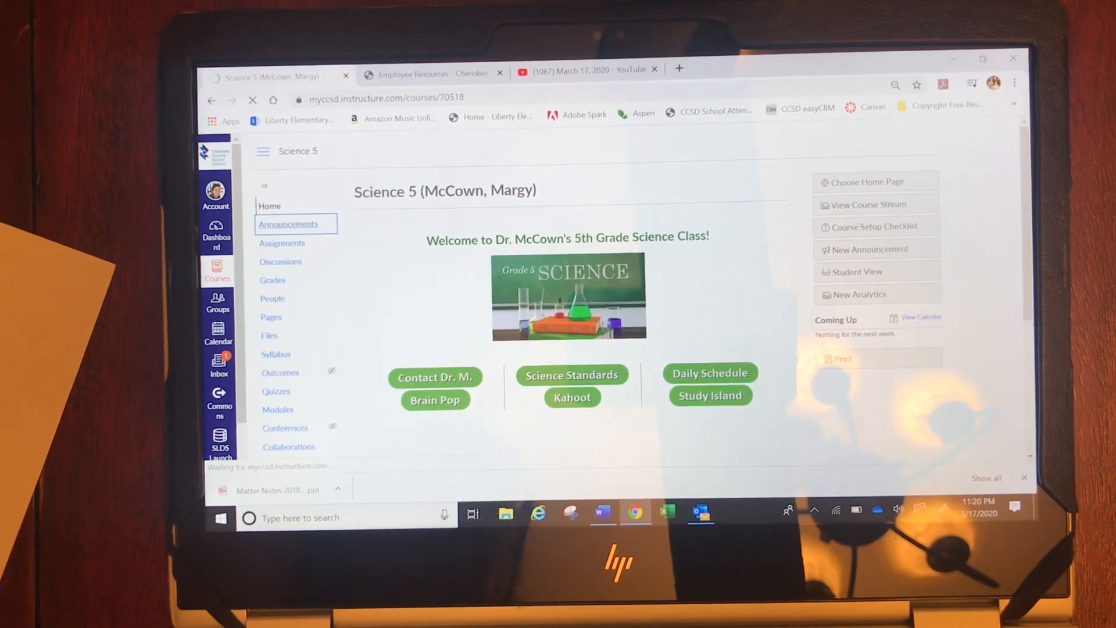
# Step: Open Science 5 Announcements to list the March 16th, 17th and 18th posts
pyautogui.click(288, 223)
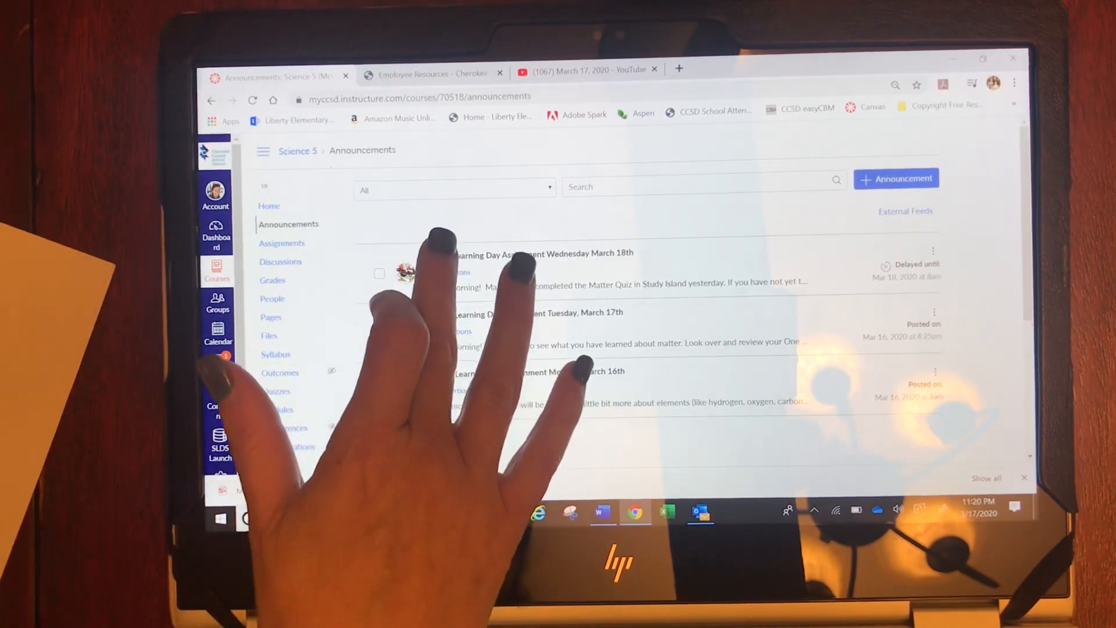
# Step: Read the Digital Learning Day Assignment announcement for Wednesday, March 18th
pyautogui.click(544, 253)
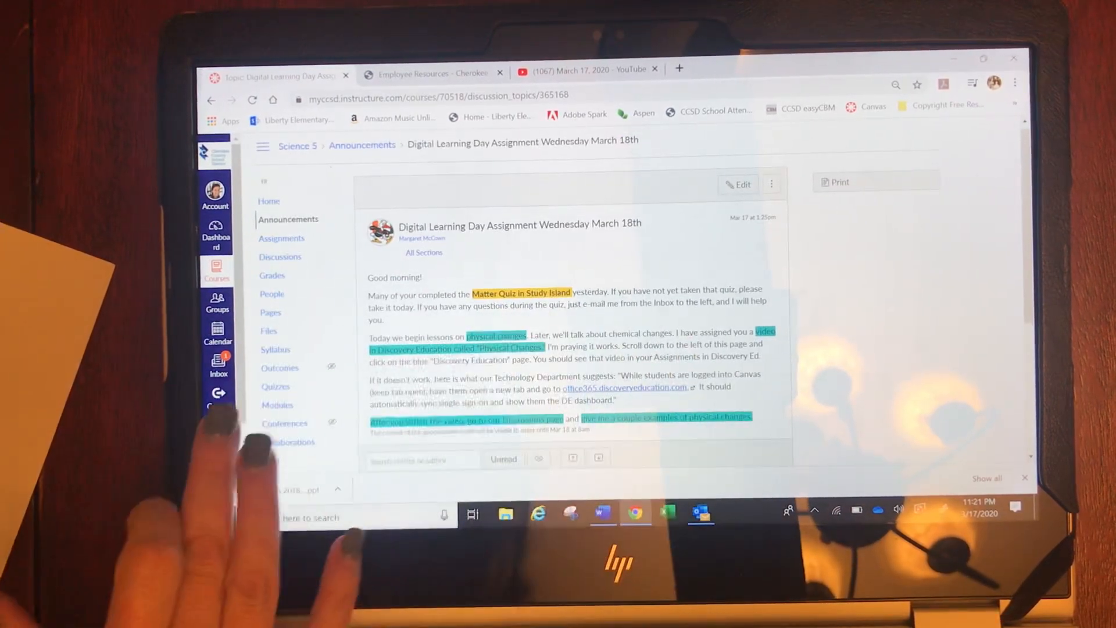
# Step: Scroll the course menu and launch Discovery Education to show My DE content
pyautogui.scroll(-3)
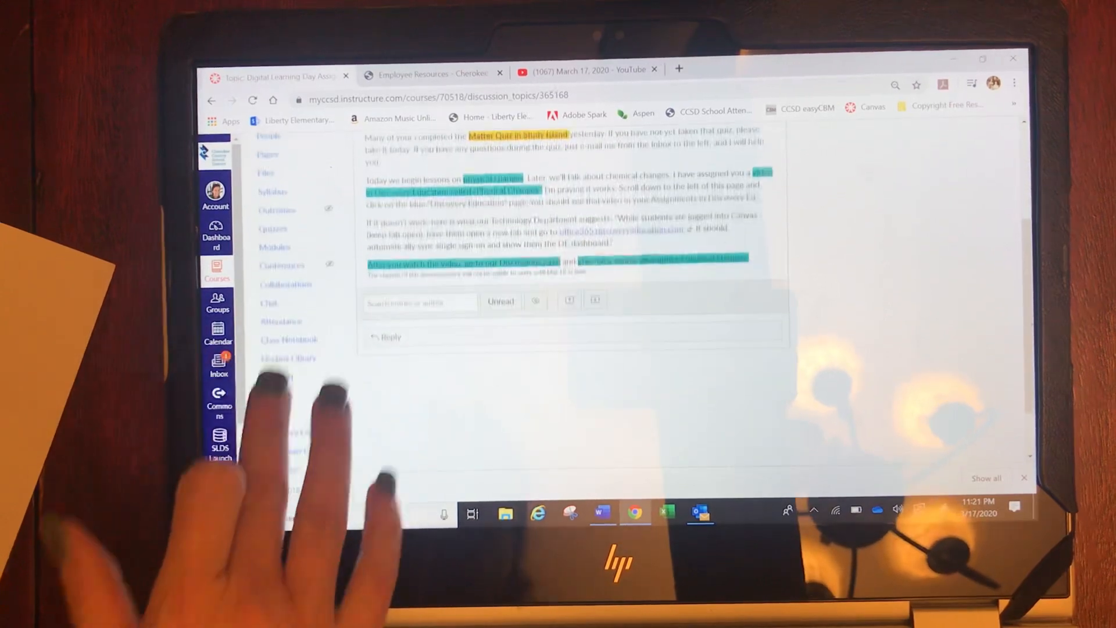
pyautogui.scroll(-3)
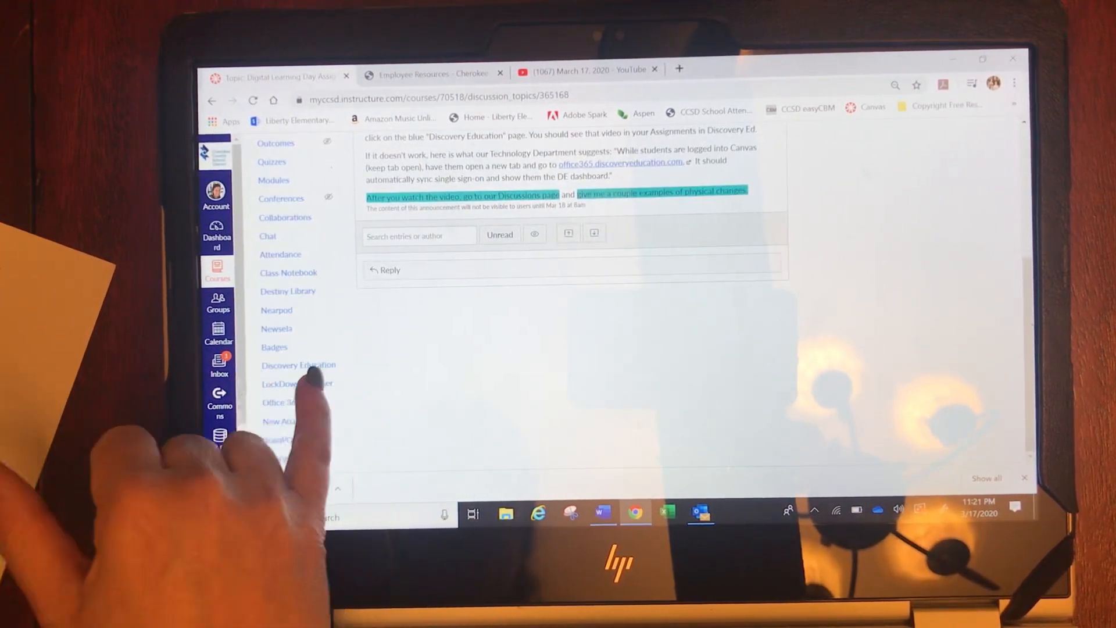
pyautogui.click(299, 364)
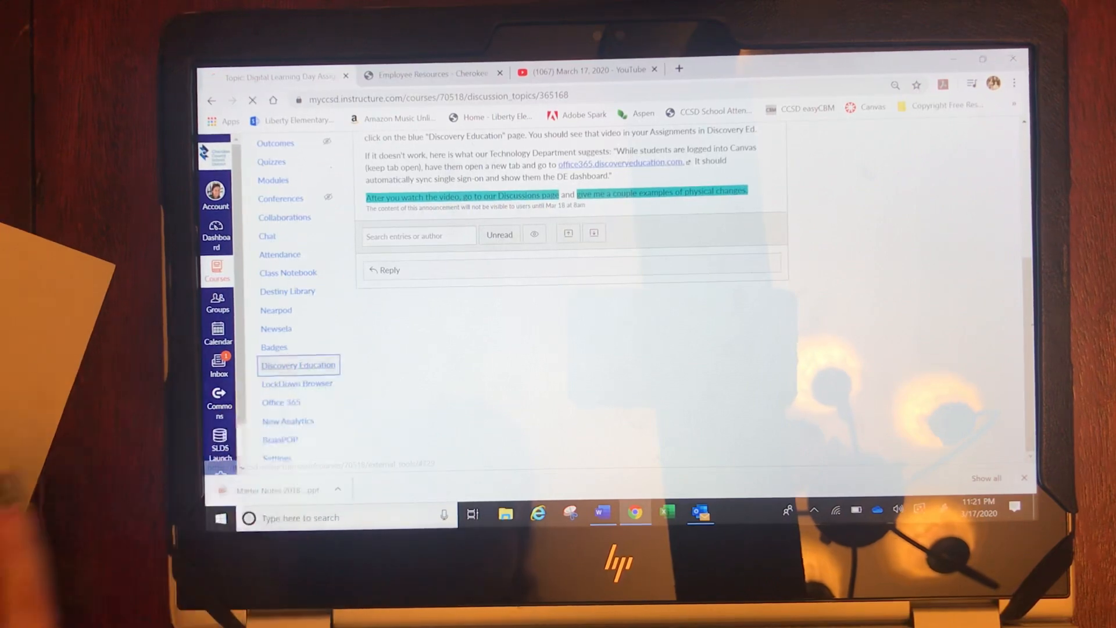
pyautogui.click(298, 365)
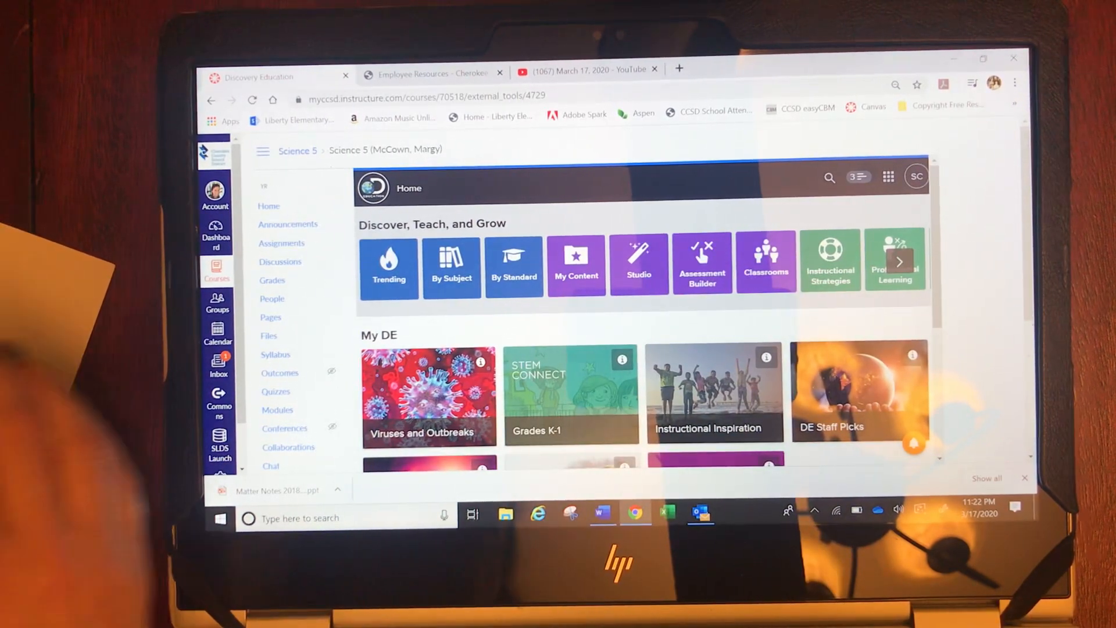
# Step: Reopen the Wednesday March 18th Digital Learning Day announcement from the Announcements list
pyautogui.click(287, 225)
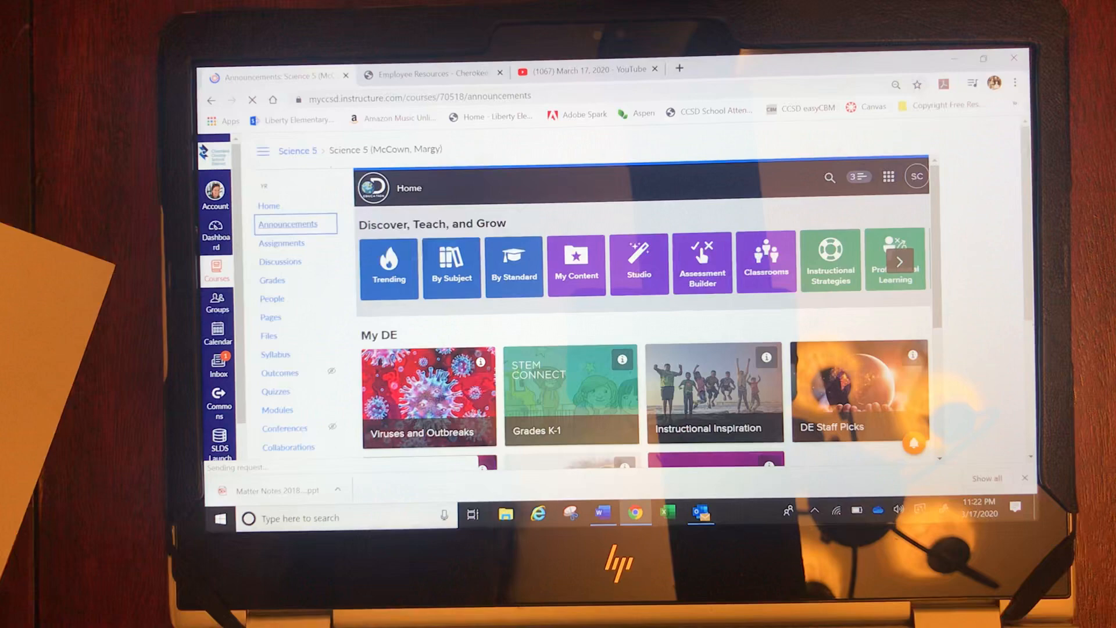
pyautogui.click(288, 223)
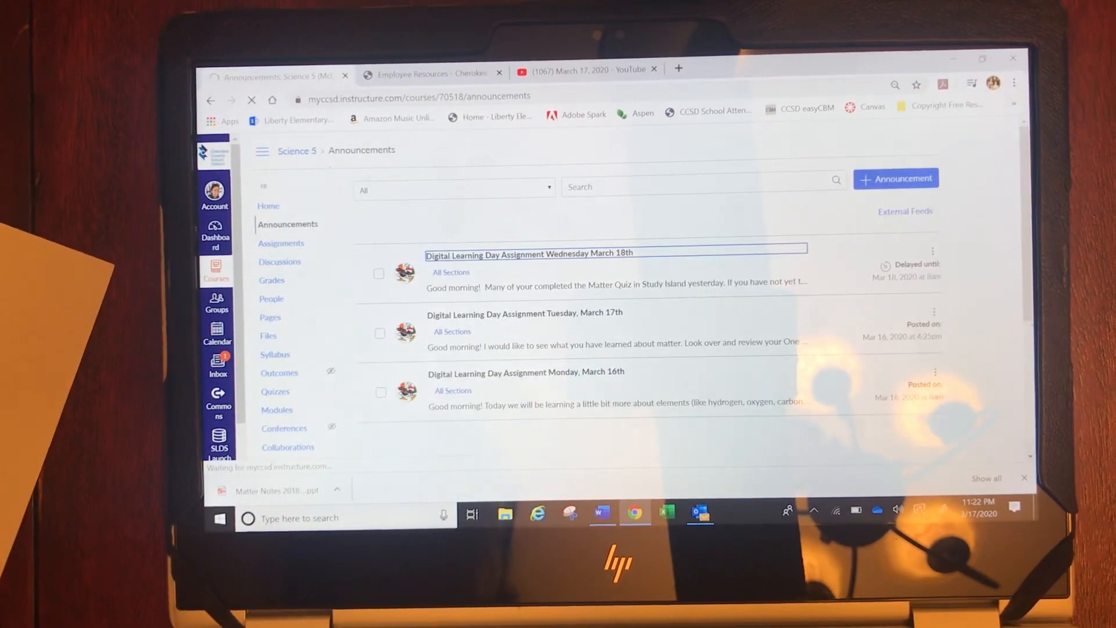
pyautogui.click(529, 253)
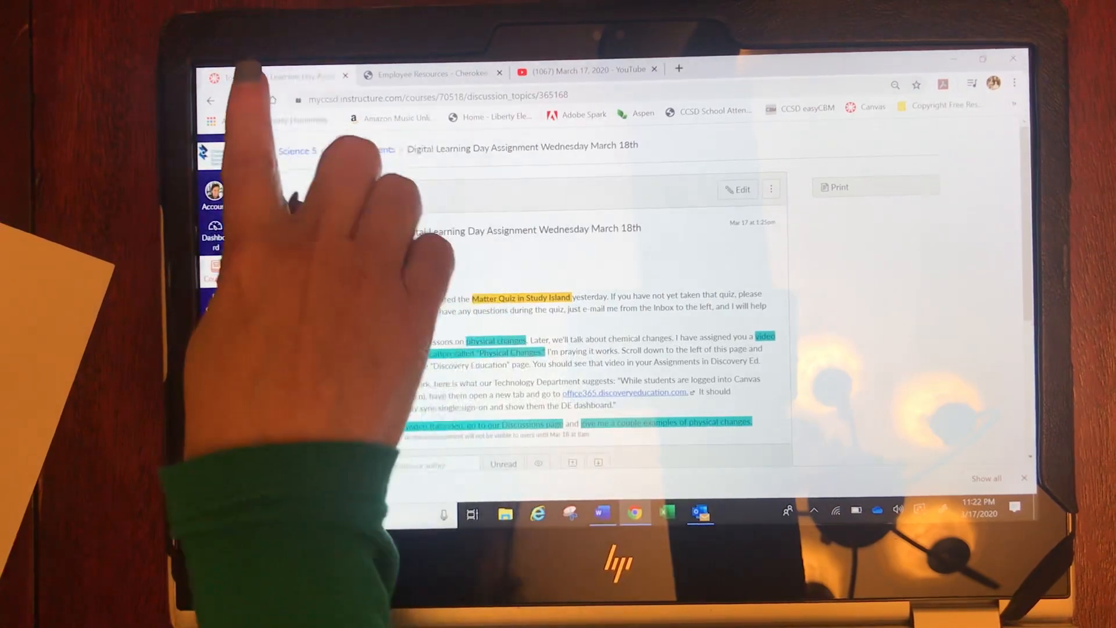
pyautogui.moveTo(320, 285)
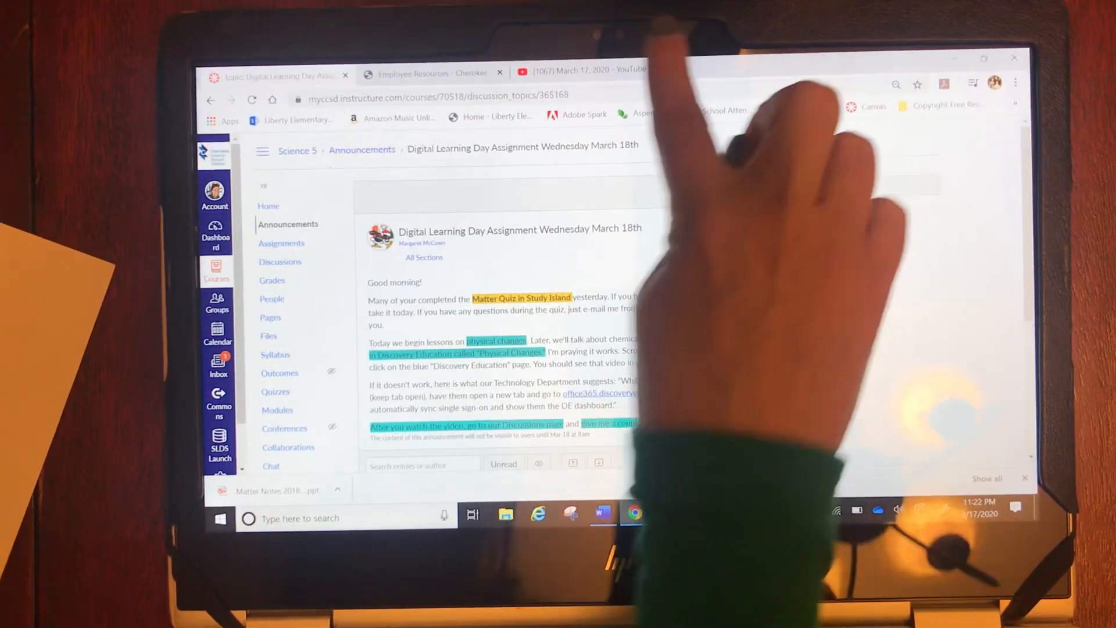
# Step: Try office365.discoveryeducation.com in a new tab, then return to the Canvas Discussions list
pyautogui.click(834, 64)
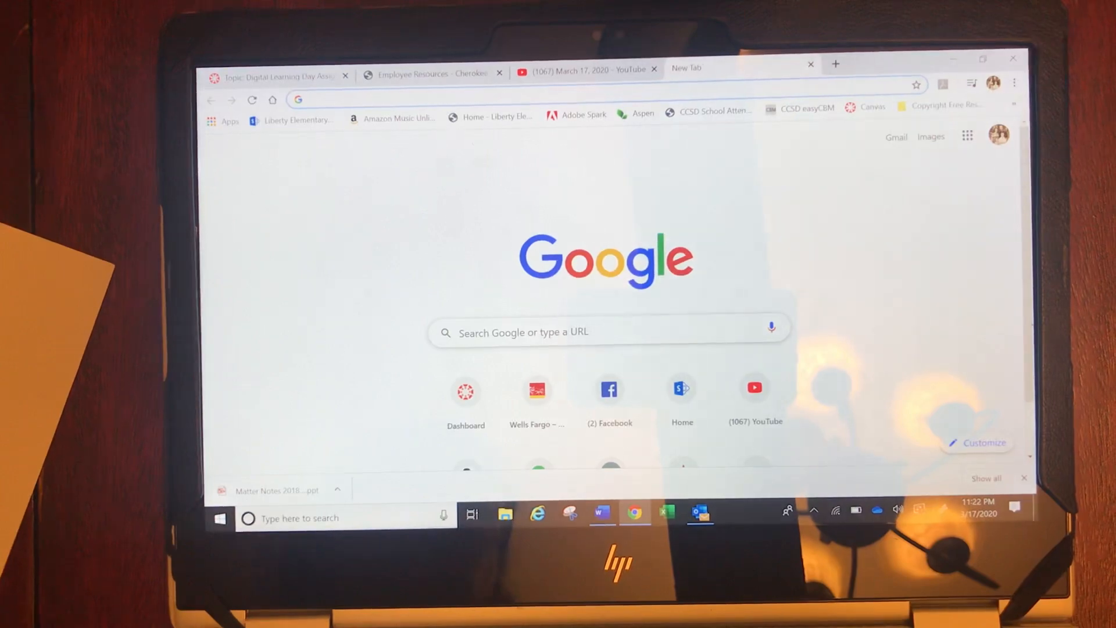
pyautogui.click(278, 74)
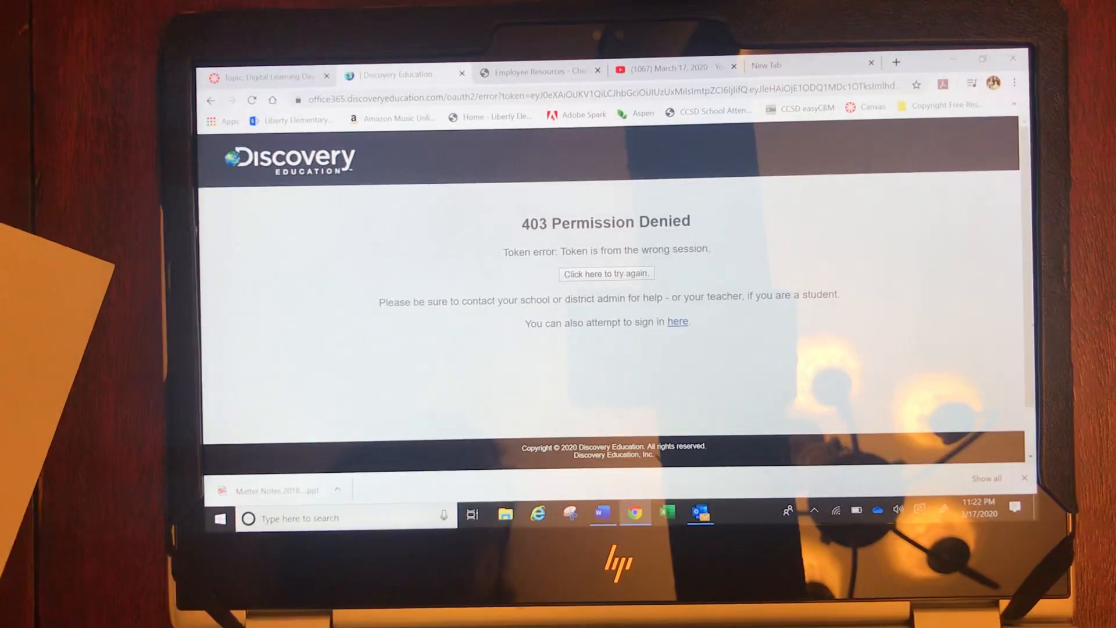
pyautogui.click(267, 76)
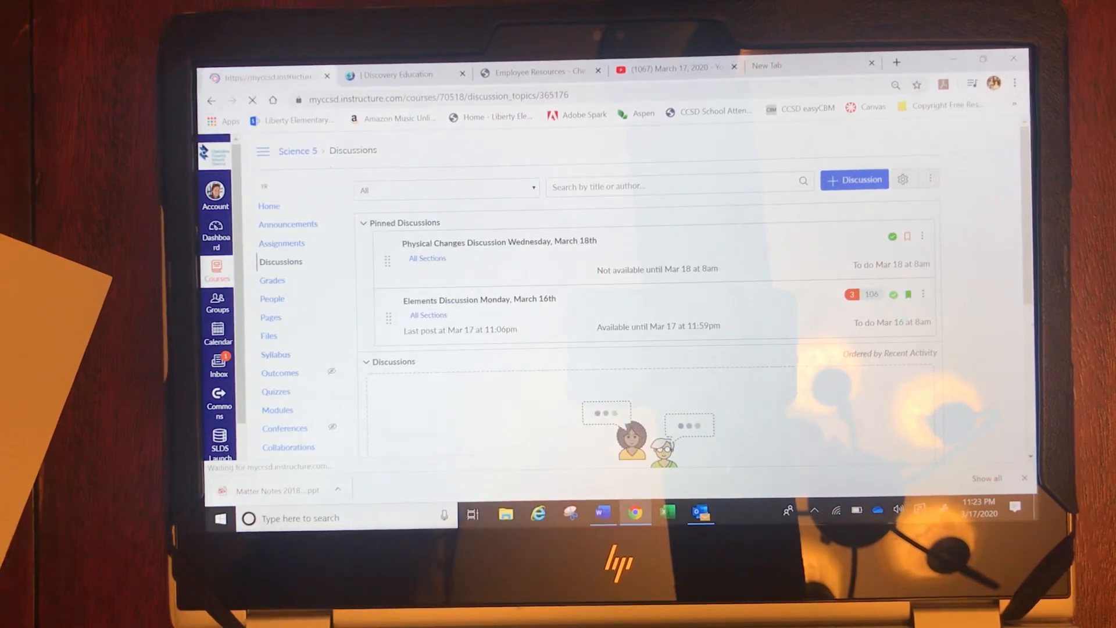
# Step: Open the pinned 'Physical Changes Discussion Wednesday, March 18th' to see its prompt
pyautogui.click(498, 241)
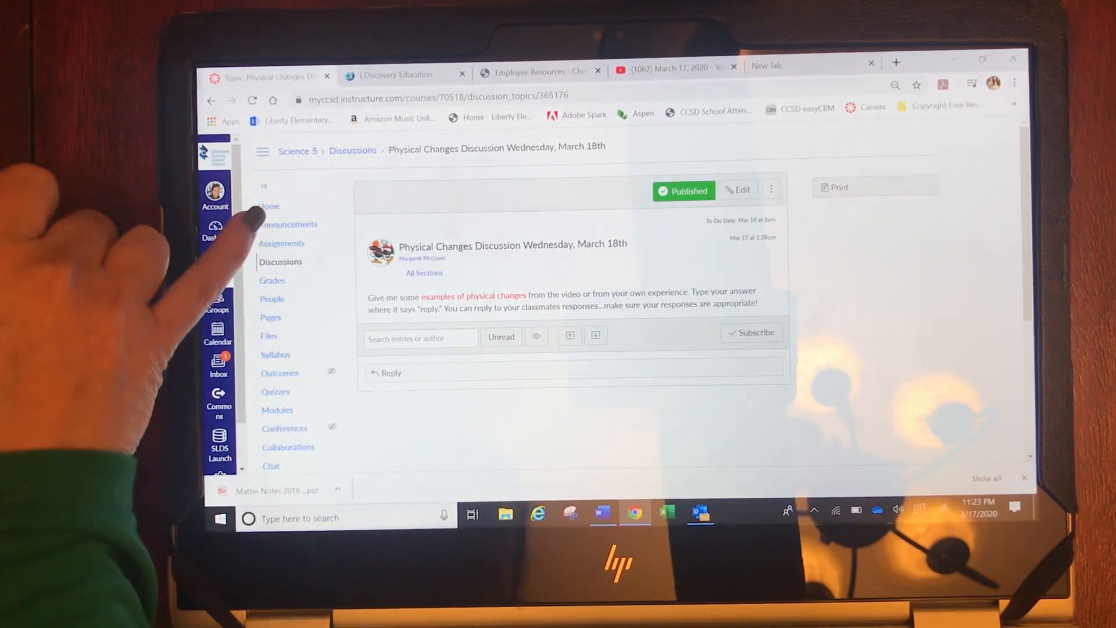
# Step: Return to the Science 5 Announcements list showing the March 16th–18th posts
pyautogui.click(288, 223)
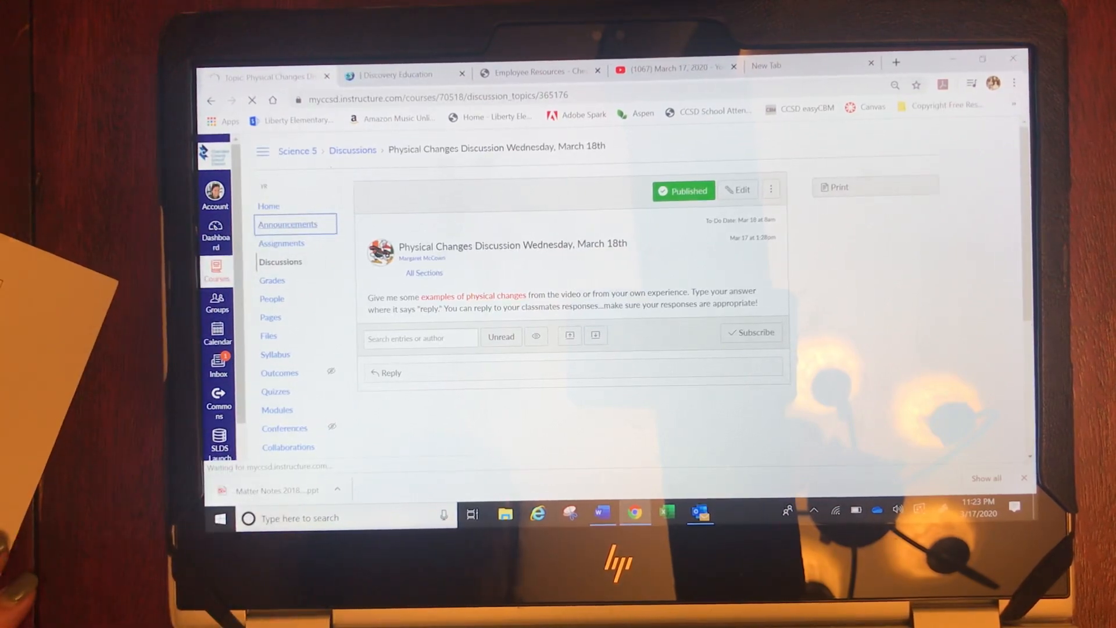
pyautogui.click(287, 223)
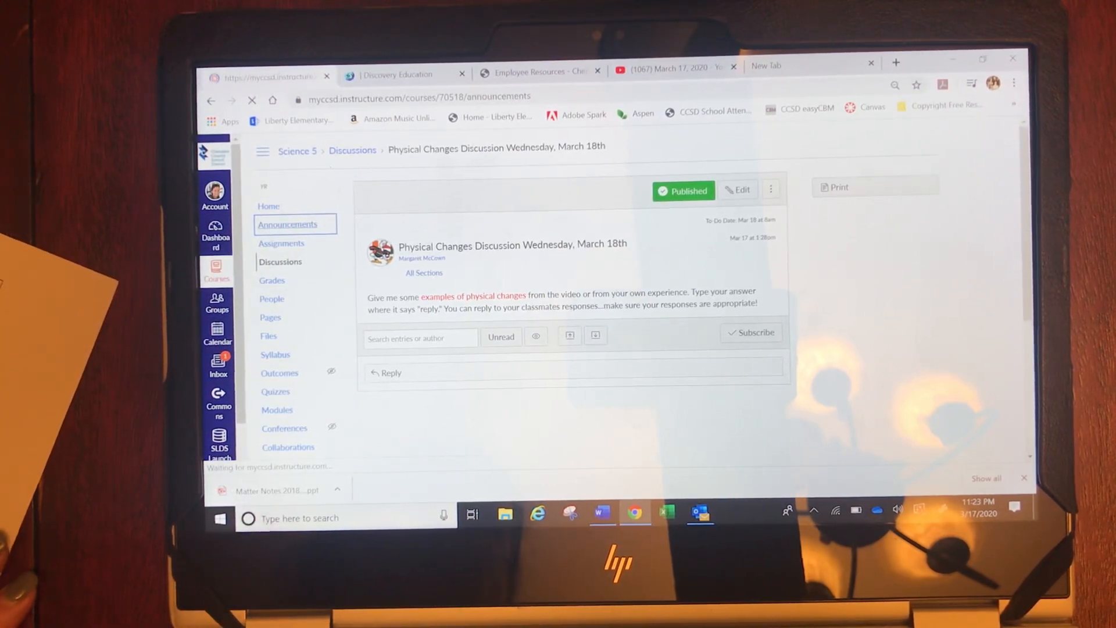
pyautogui.click(288, 223)
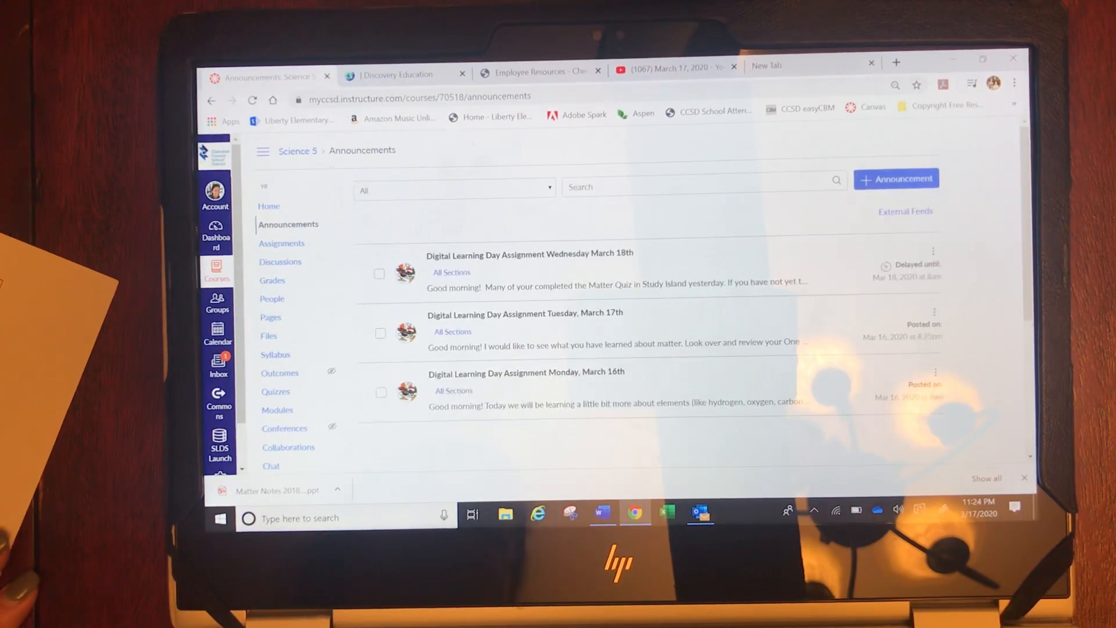